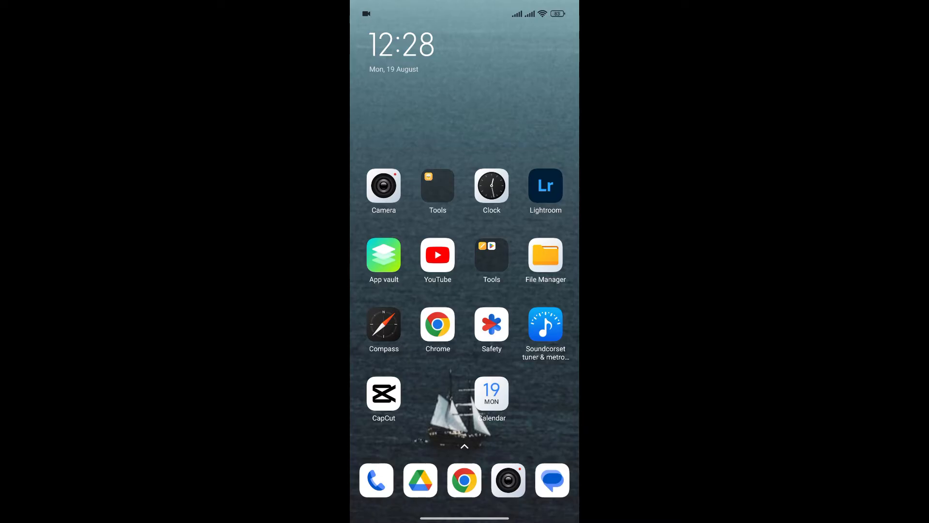
Step: Launch CapCut from the home screen and open the Me profile page
left_click(384, 393)
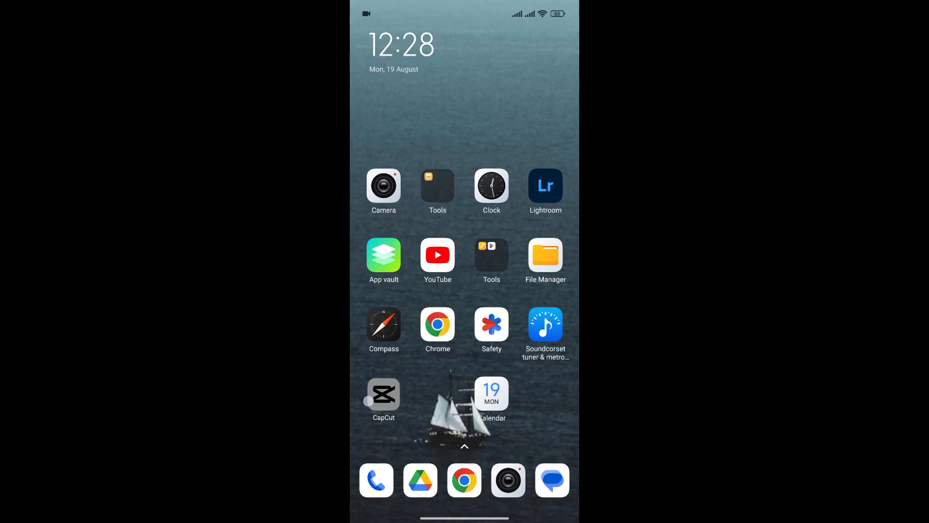
left_click(384, 396)
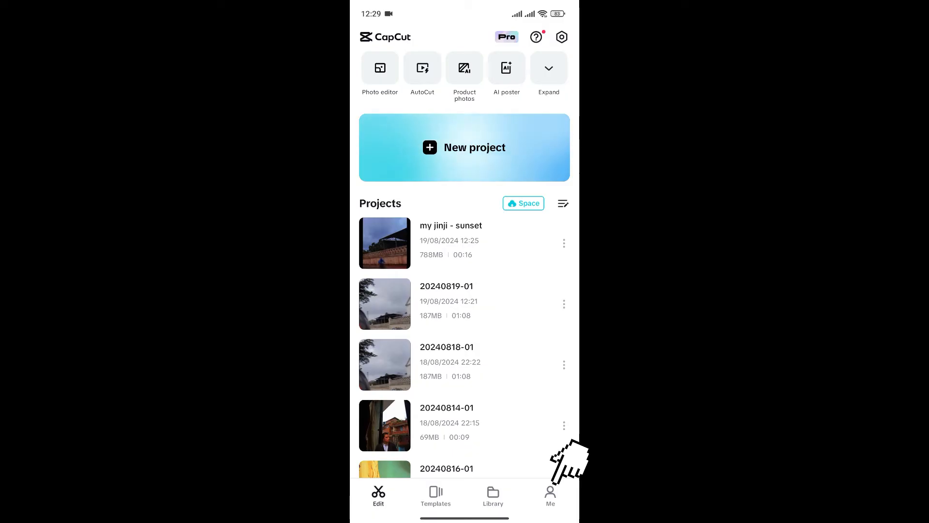
left_click(549, 495)
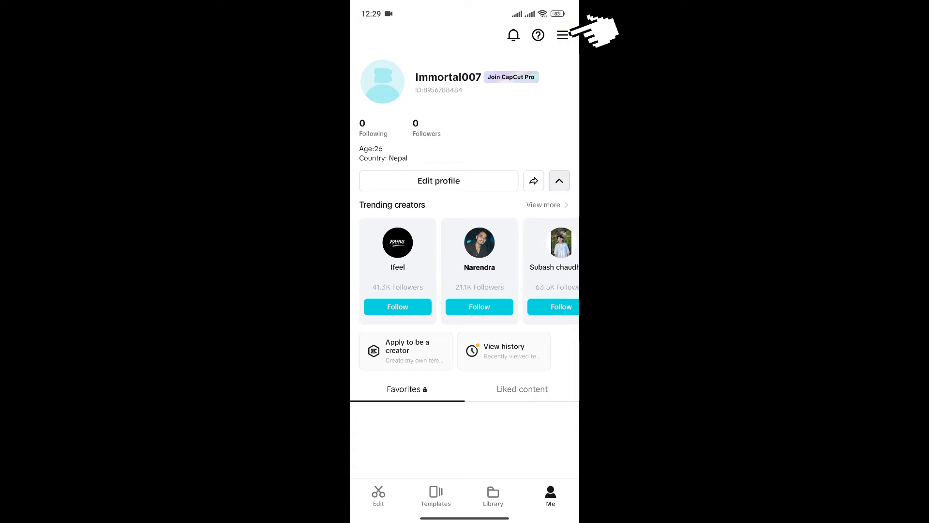
Step: Log out from the settings menu and close the TikTok/Google/email/Facebook sign-in screen
left_click(563, 35)
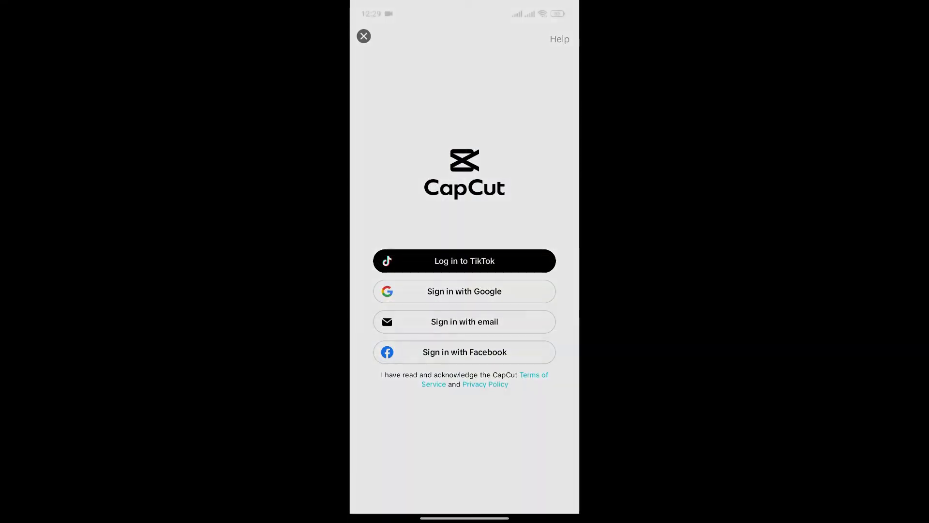
left_click(363, 36)
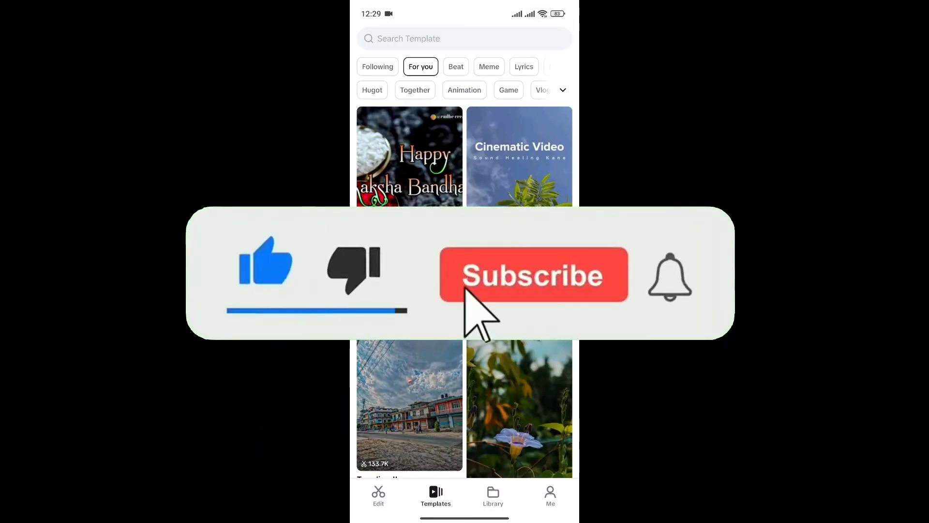
left_click(533, 274)
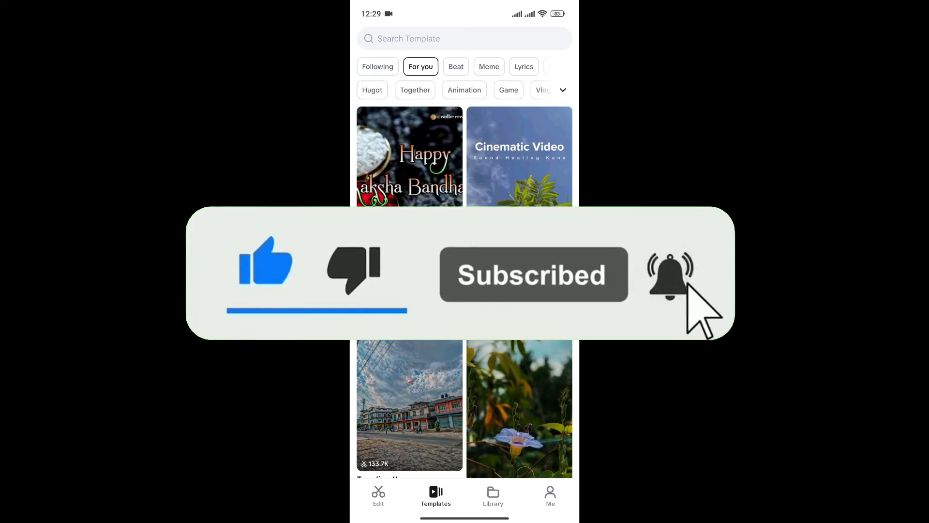